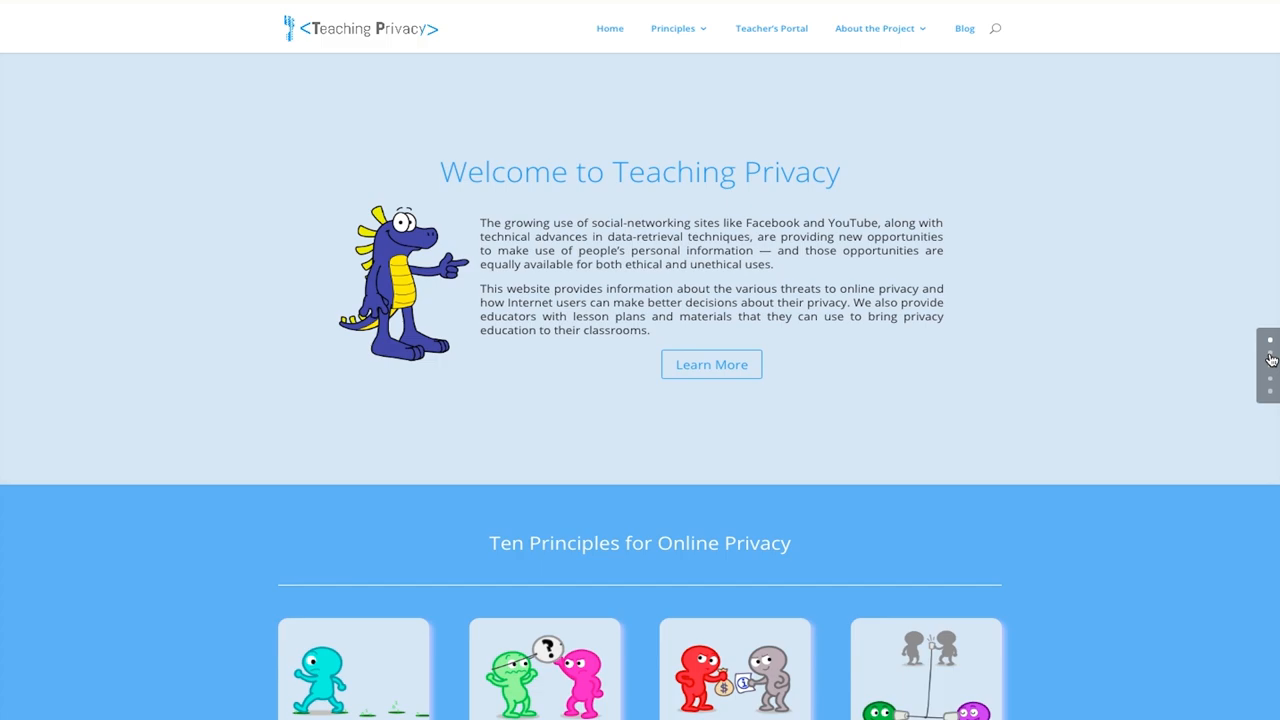
{"action": "scroll", "scroll_direction": "down", "scroll_amount": 3}
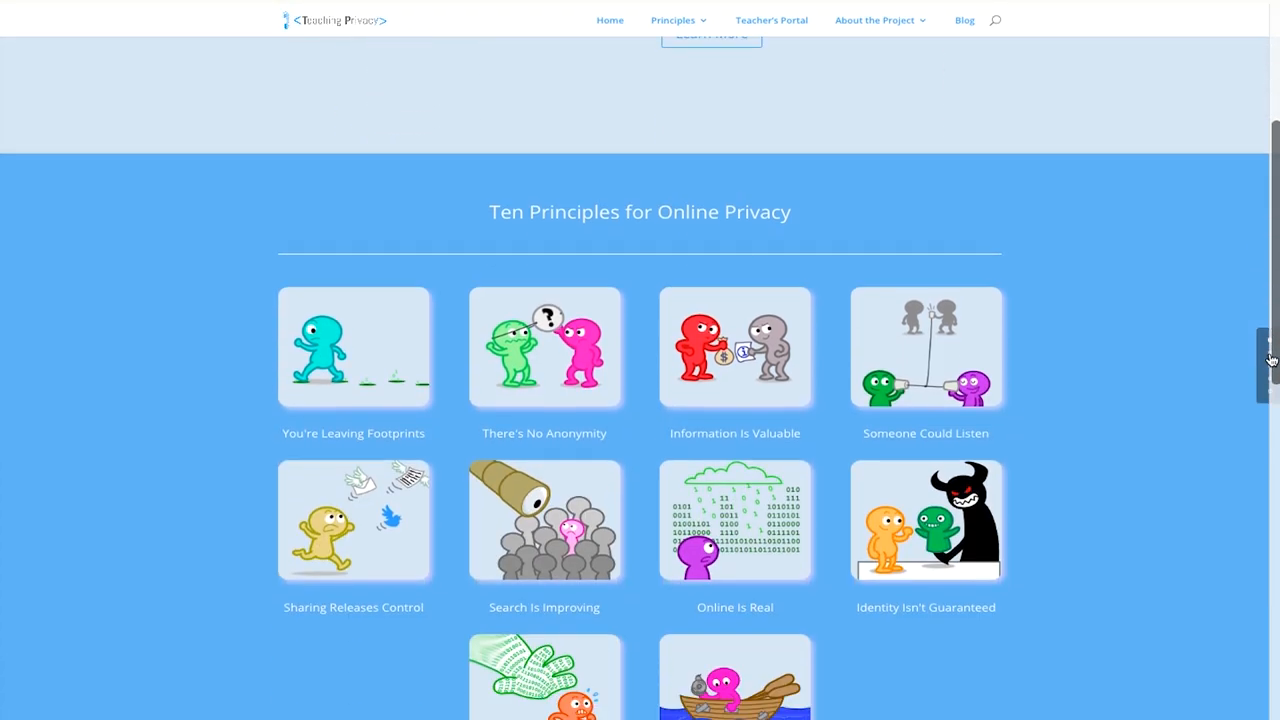
{"action": "scroll", "scroll_direction": "down", "scroll_amount": 3}
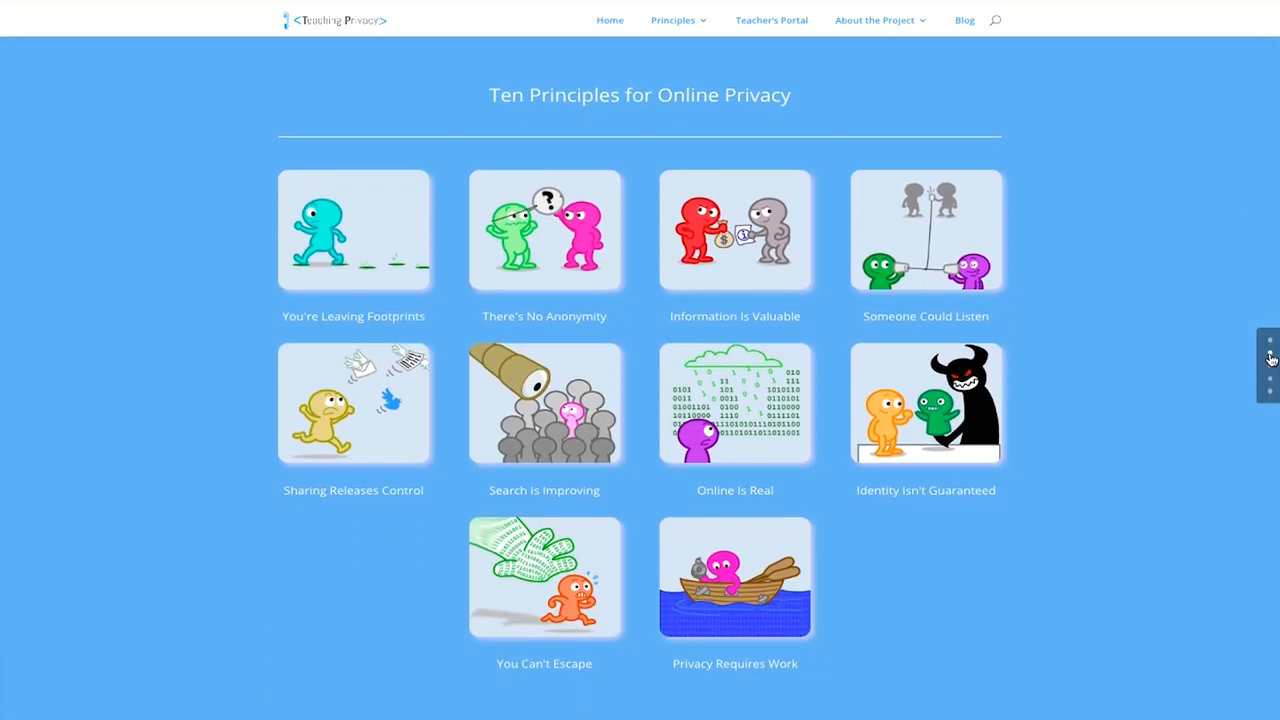